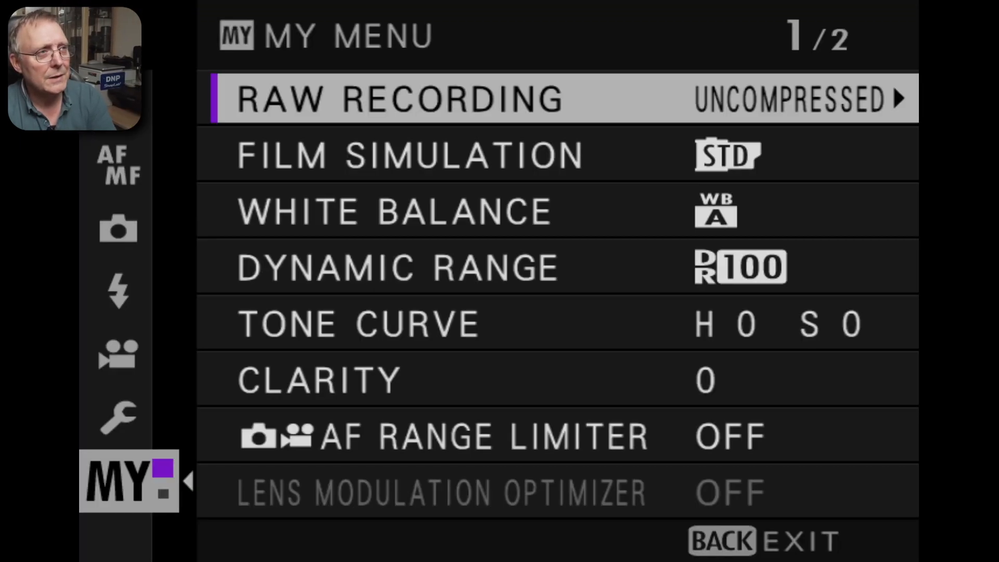
- Show the DISP. CUSTOM SETTING checklist of live view display indicators
{"action": "left_click", "coordinate": [118, 417]}
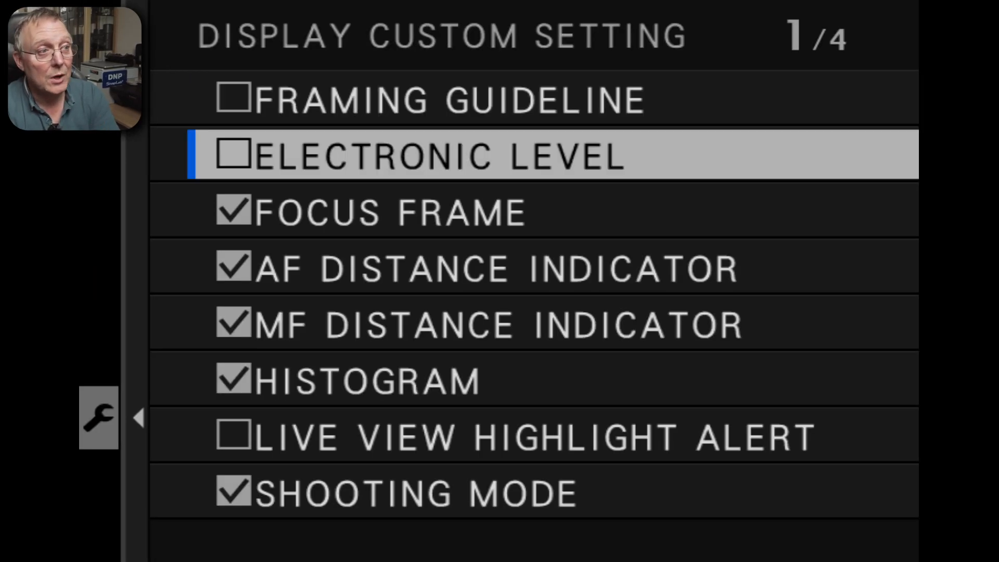
{"action": "key", "text": "down"}
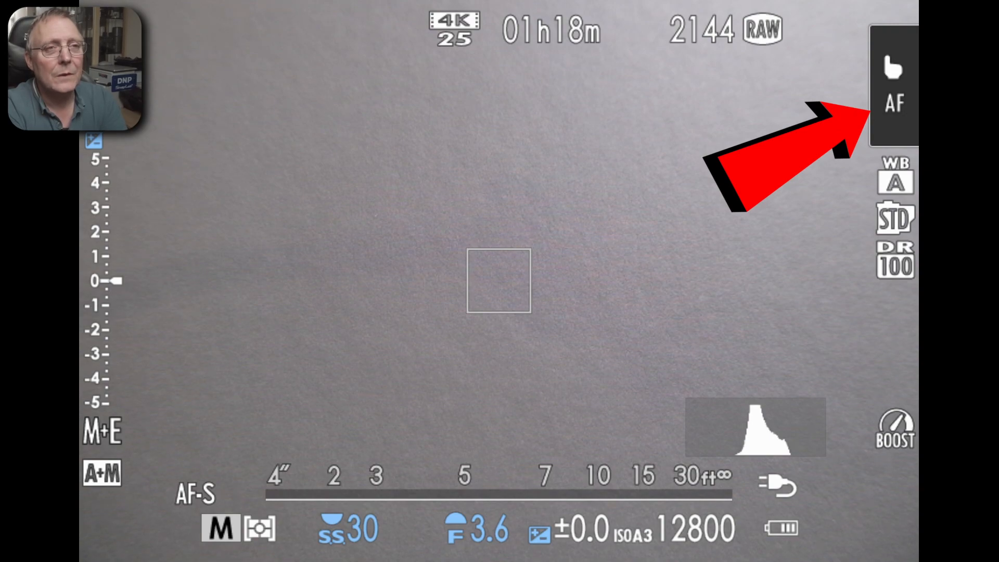
- Switch the touch-screen mode indicator from AF to AREA
{"action": "left_click", "coordinate": [895, 104]}
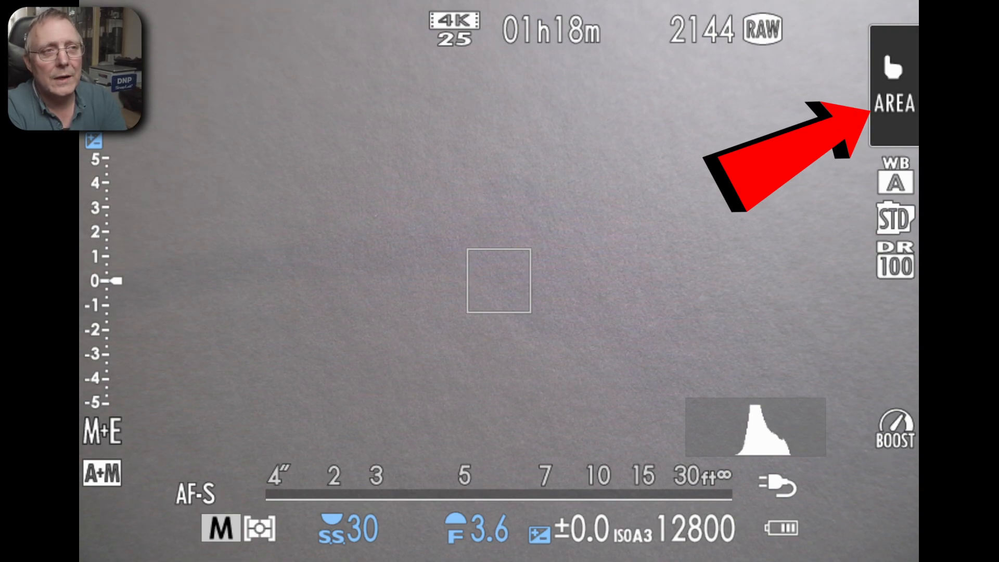